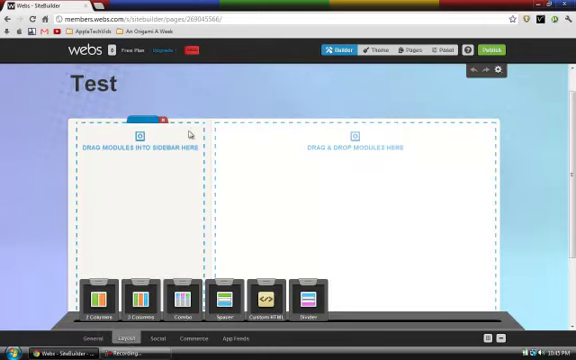
mouse_move(315, 160)
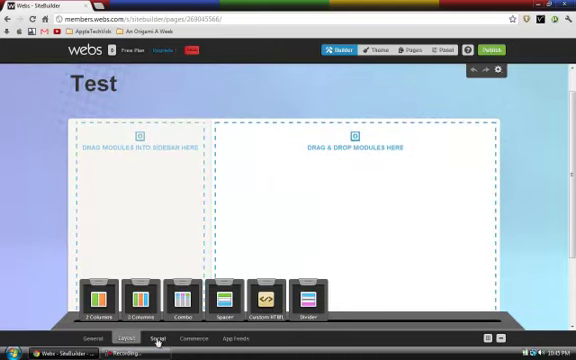
- Drop Social Links into the sidebar and preview Twitter and YouTube links, leaving both unset
click(156, 338)
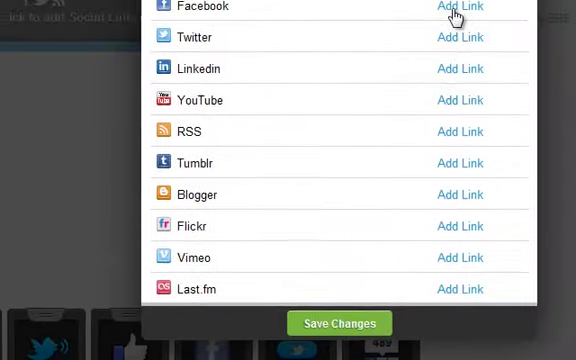
click(459, 37)
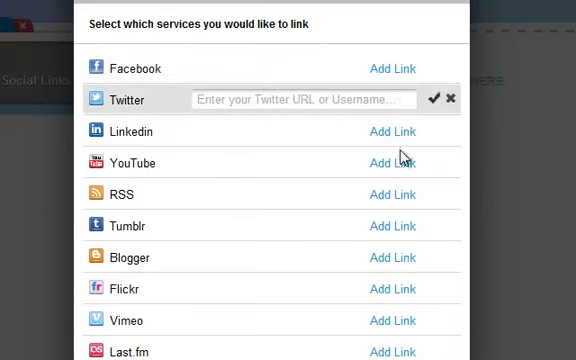
click(392, 162)
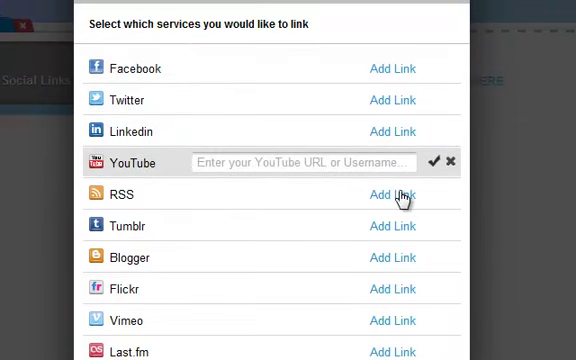
mouse_move(400, 232)
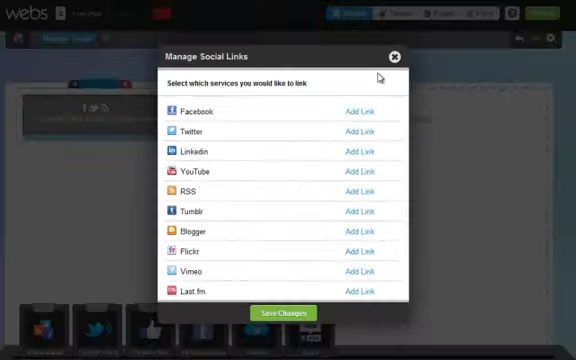
click(396, 54)
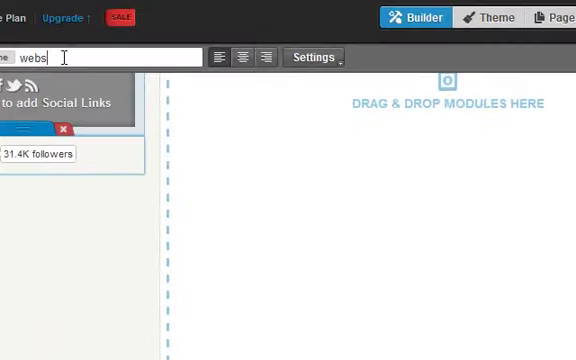
- Change the follow button's Twitter username to 'appletechvids'
text(a)
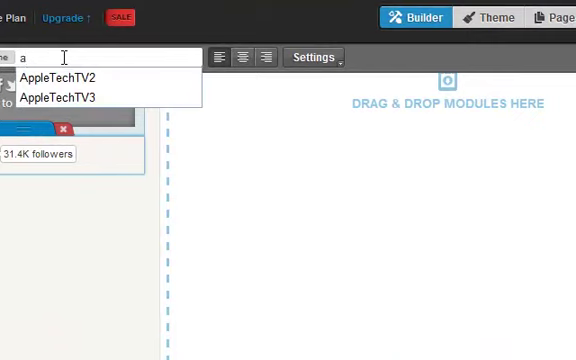
text(ppl)
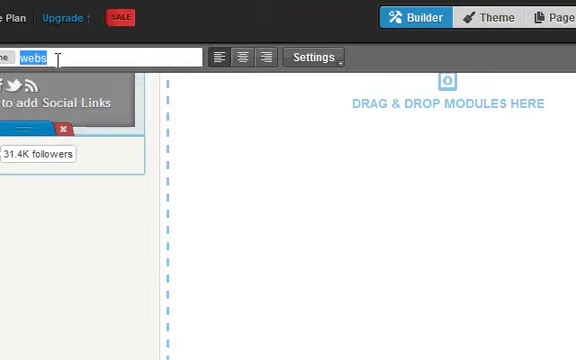
text(a)
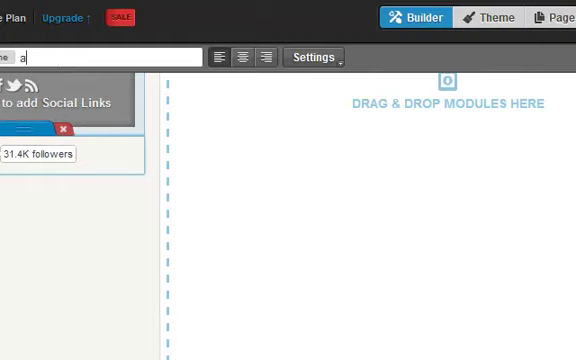
text(appletechvi)
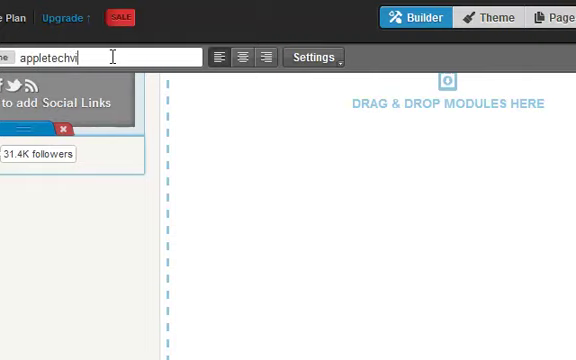
text(ds)
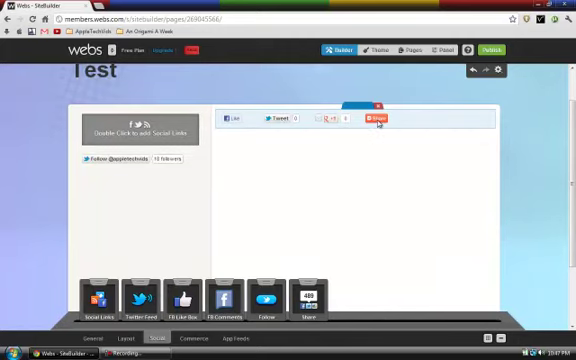
- Select the main-column share bar and pick a different button style
click(378, 118)
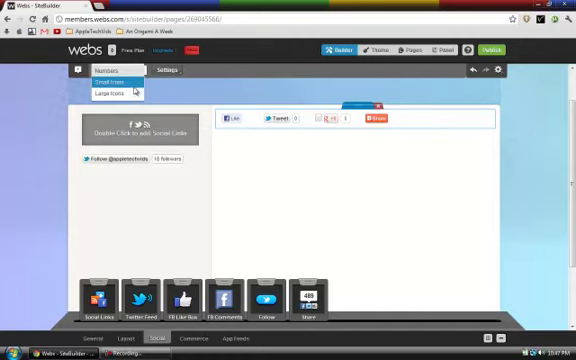
click(110, 94)
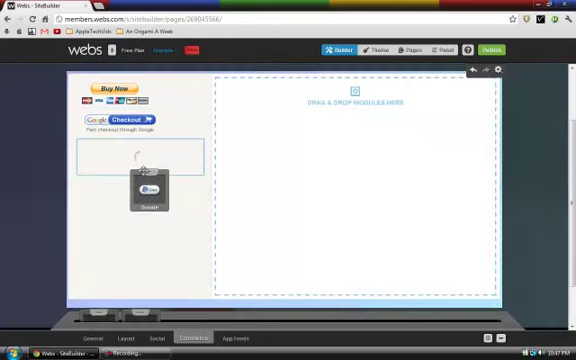
- Scroll the page while adding Buy Now, Google Checkout and Donate to the sidebar
scroll(down, 3)
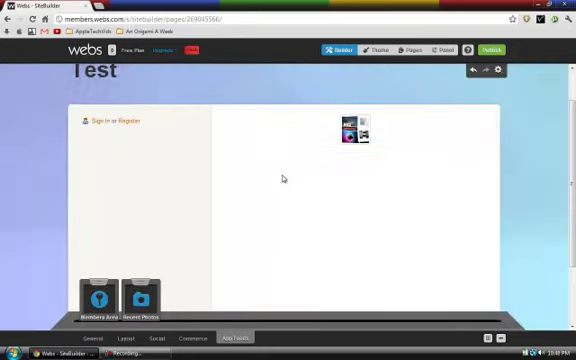
- Place Members Area in the sidebar and Recent Photos in the main column
click(99, 337)
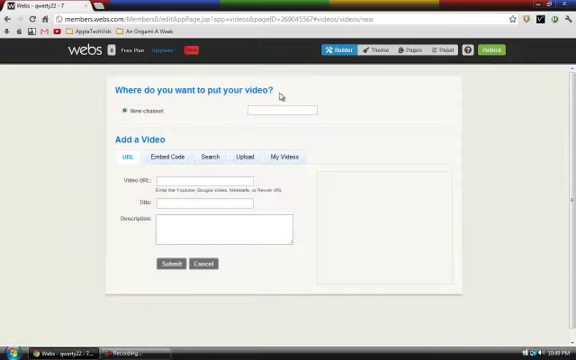
- Name the new video channel 'test' on the Add a Video page
click(285, 109)
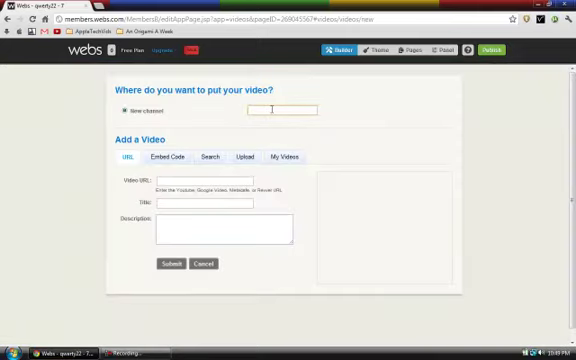
text(test)
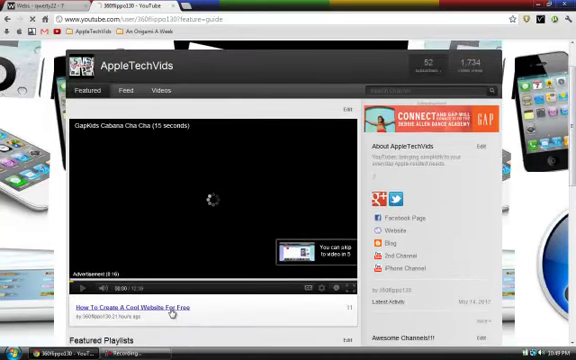
- Open the 'How To Create A Cool Website For Free' video on the channel page
click(150, 304)
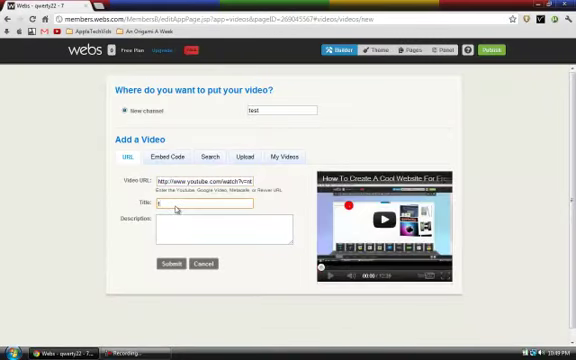
- Title the YouTube video 'test' in the Webs video form
text(test)
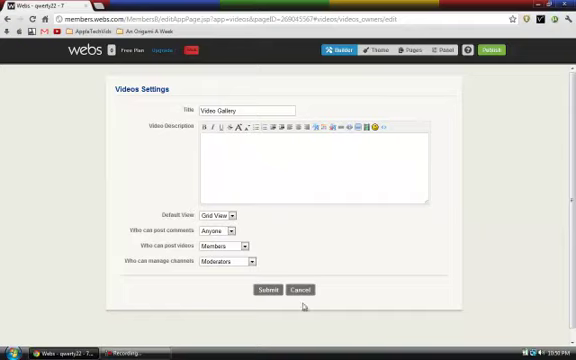
- Submit the Videos Settings with title 'Video Gallery' and Grid View
click(268, 289)
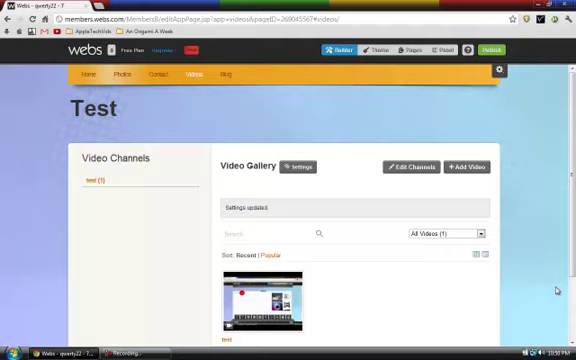
mouse_move(460, 104)
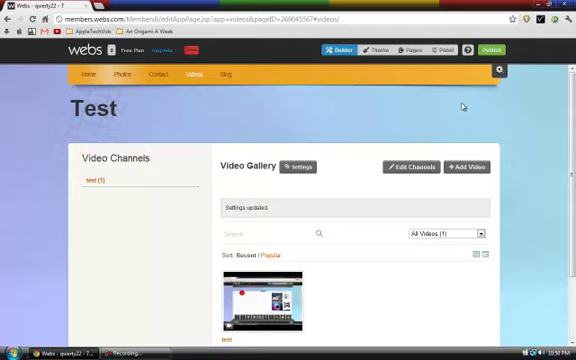
mouse_move(450, 113)
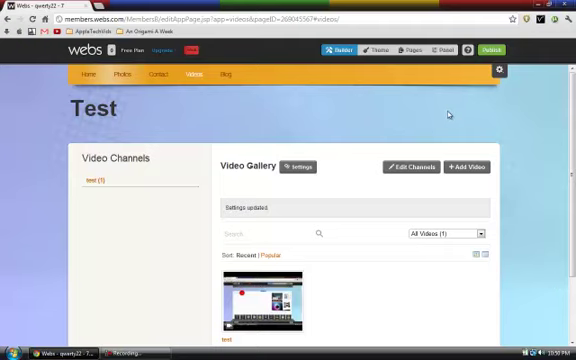